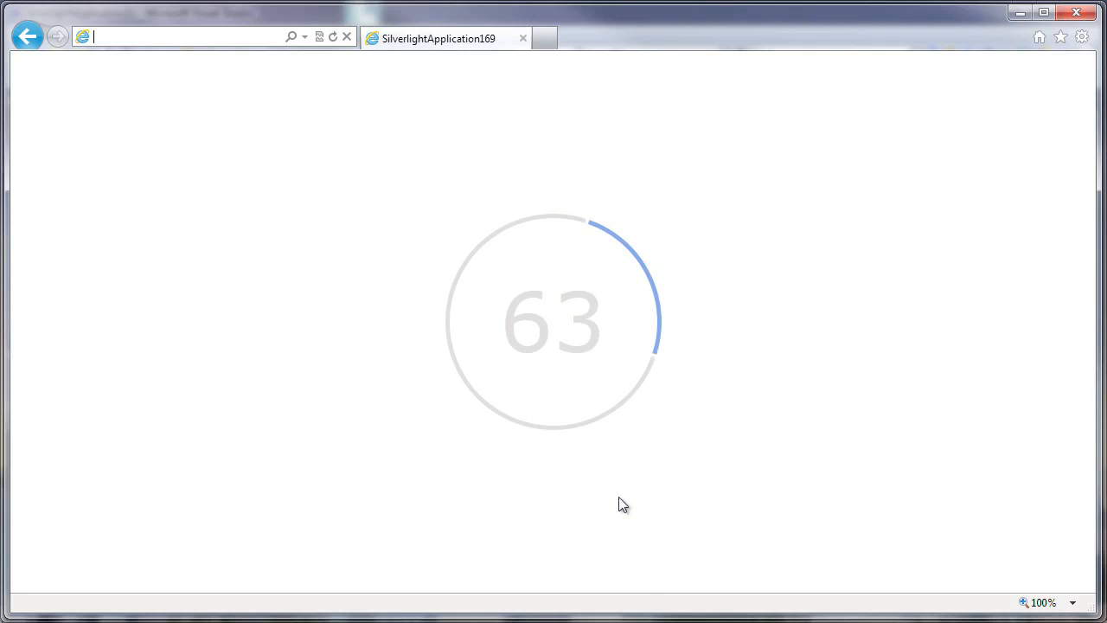
pyautogui.moveTo(539, 477)
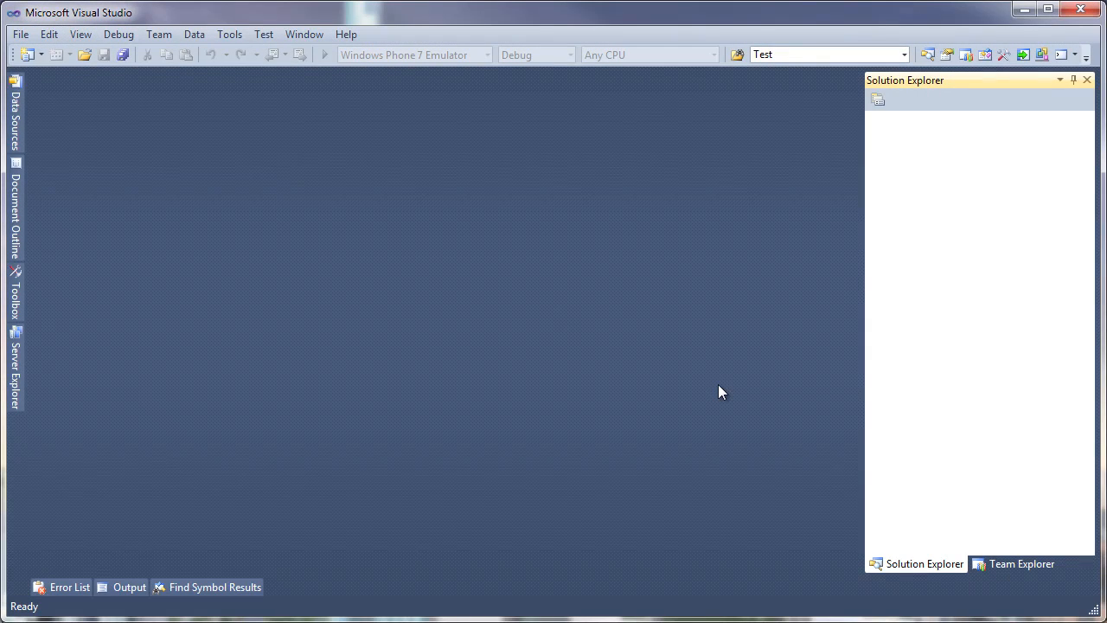
# Create a new C# WPF Application project, WpfApplication18, from the Windows templates.
pyautogui.click(21, 34)
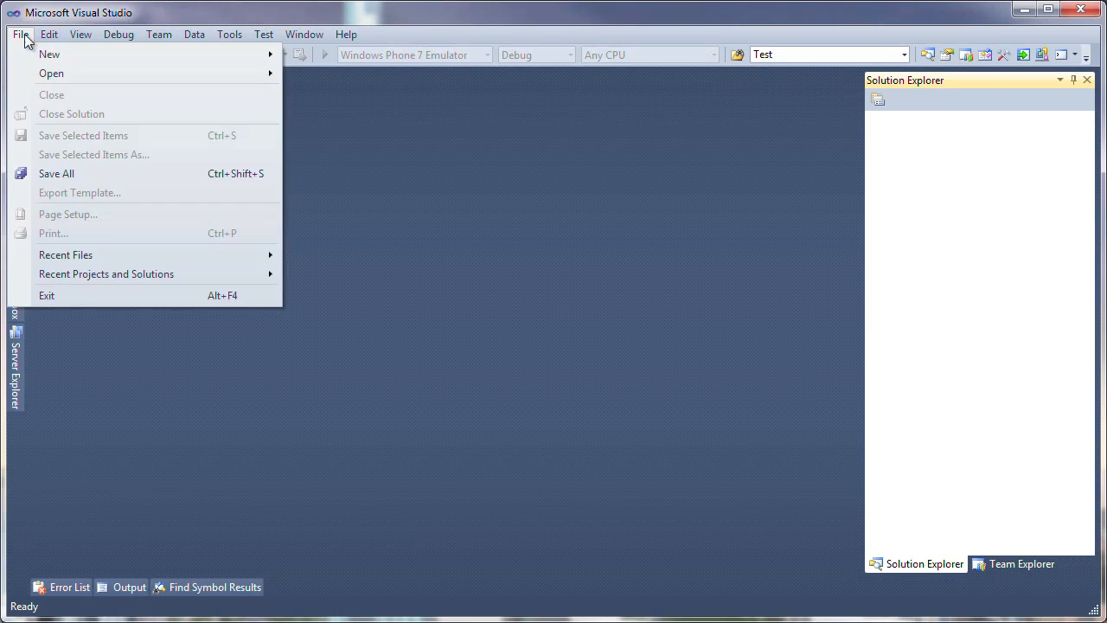
pyautogui.click(49, 54)
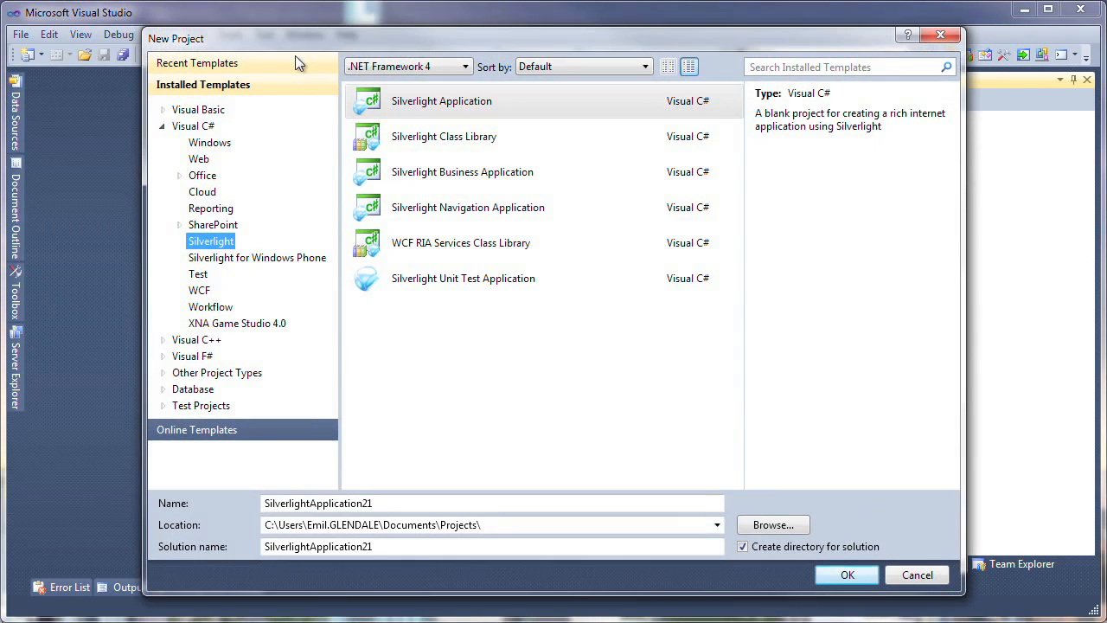
pyautogui.moveTo(197, 154)
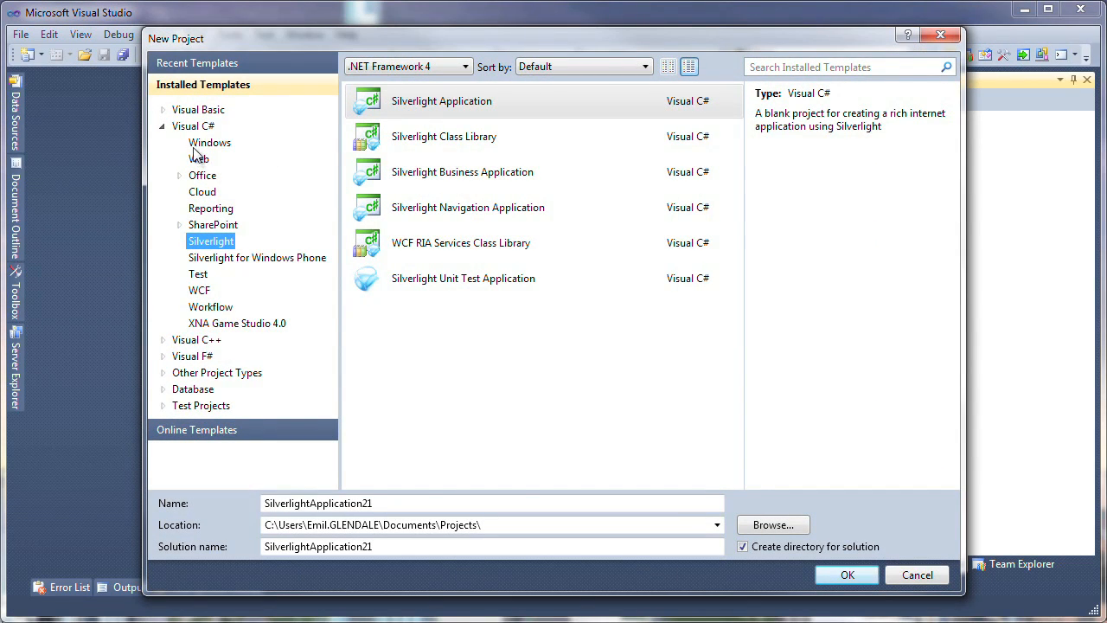
pyautogui.click(209, 142)
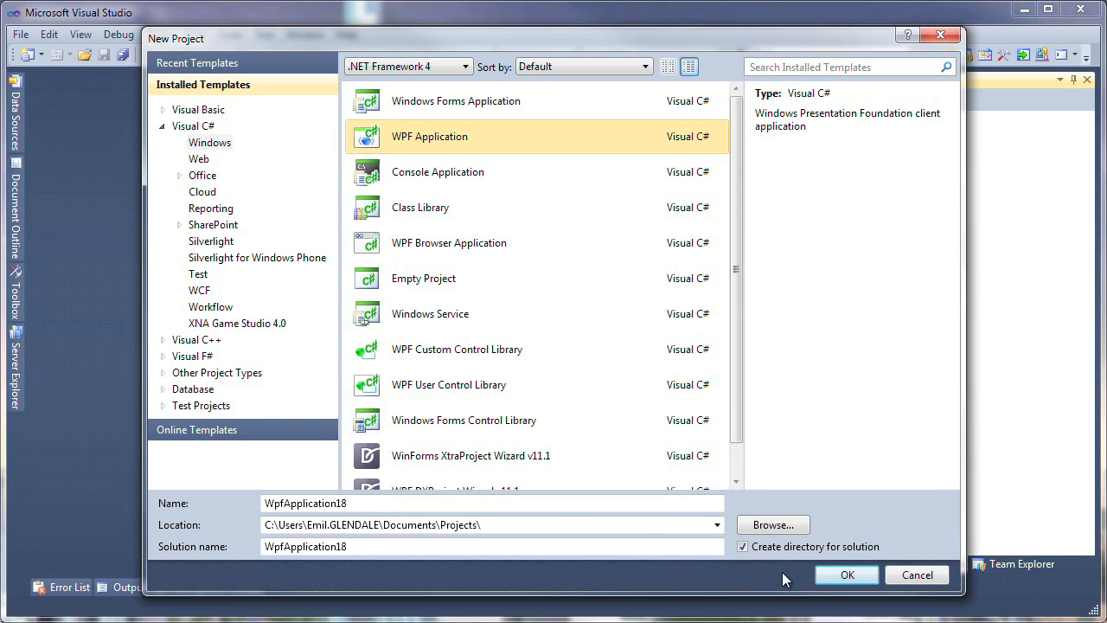
pyautogui.click(846, 574)
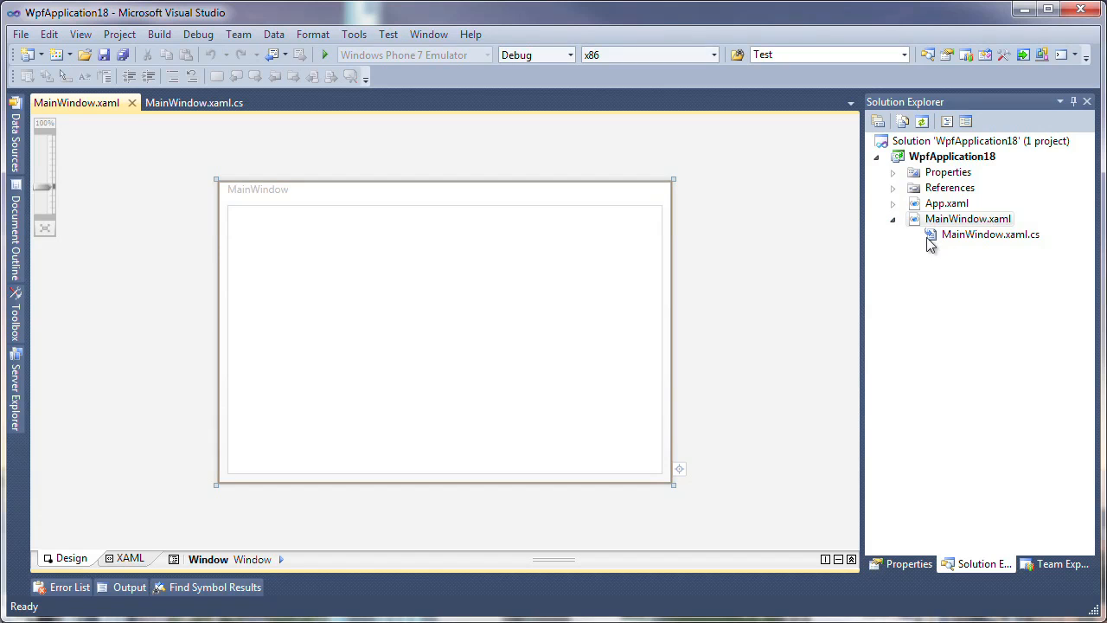
# Add a DXSplashScreen item to WpfApplication18, creating SplashScreenWindow1.xaml with image and logo files.
pyautogui.rightClick(951, 155)
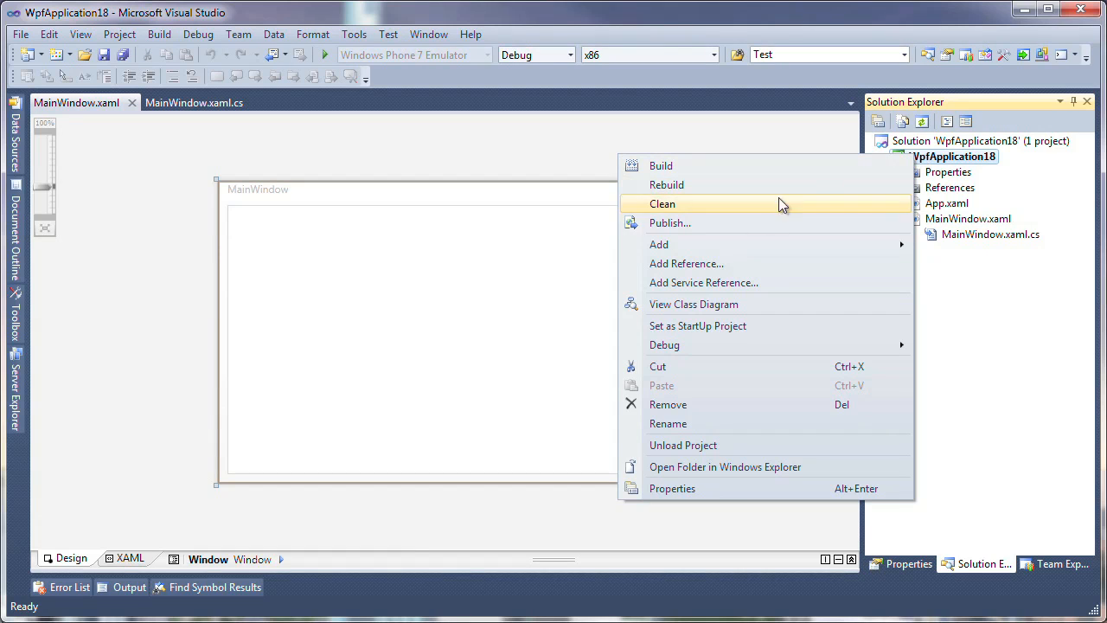
pyautogui.click(657, 244)
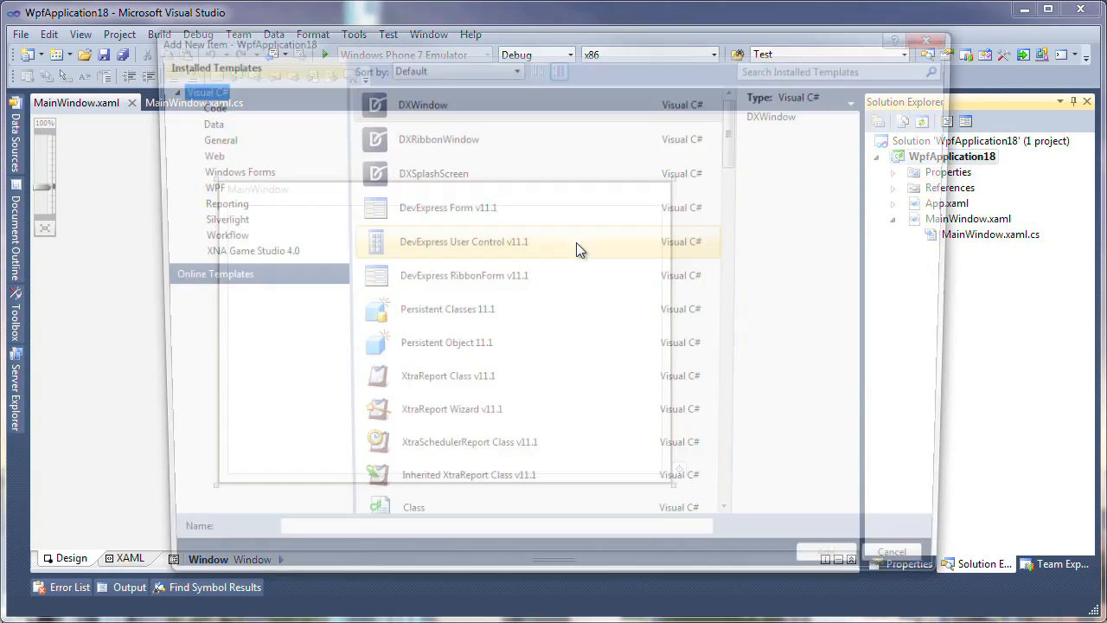
pyautogui.click(427, 172)
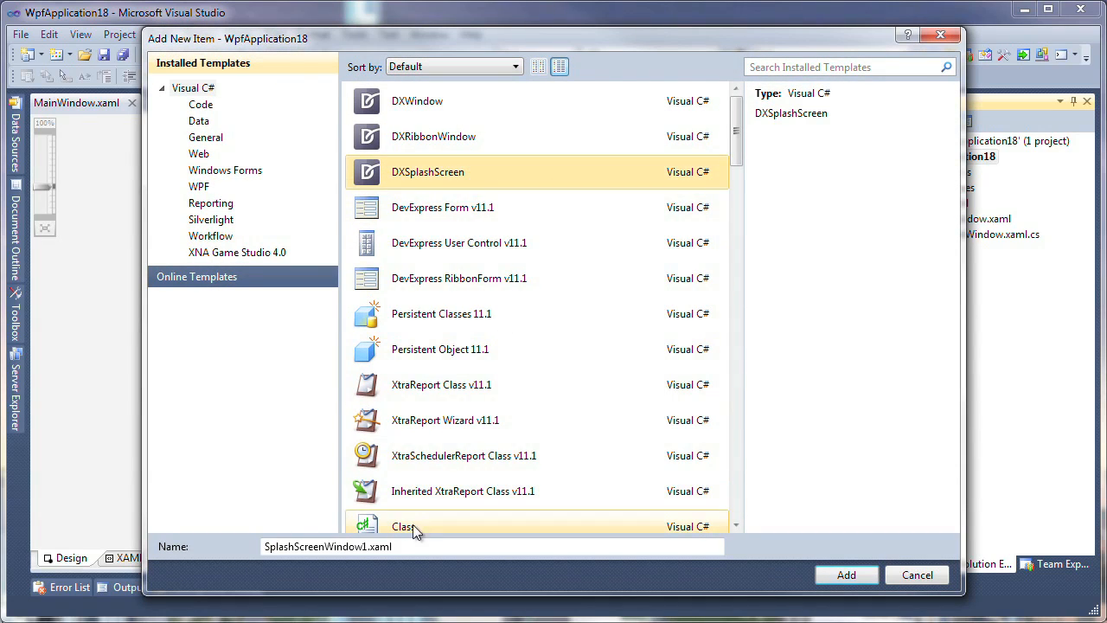
pyautogui.click(846, 575)
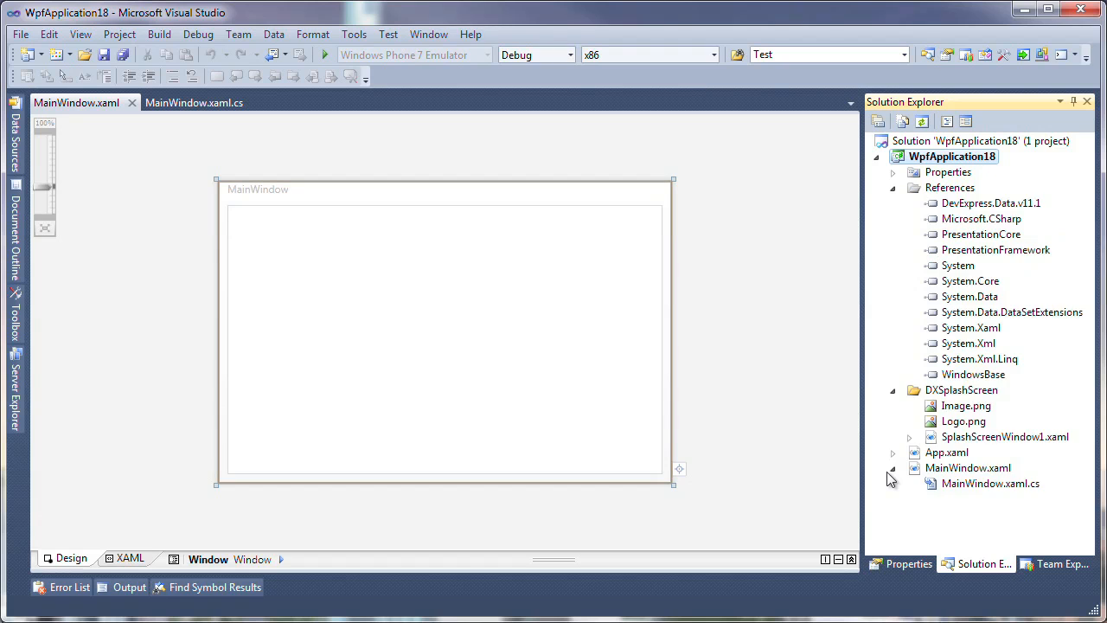
# Open SplashScreenWindow1.xaml in the designer and scroll through its XAML markup.
pyautogui.doubleClick(1005, 436)
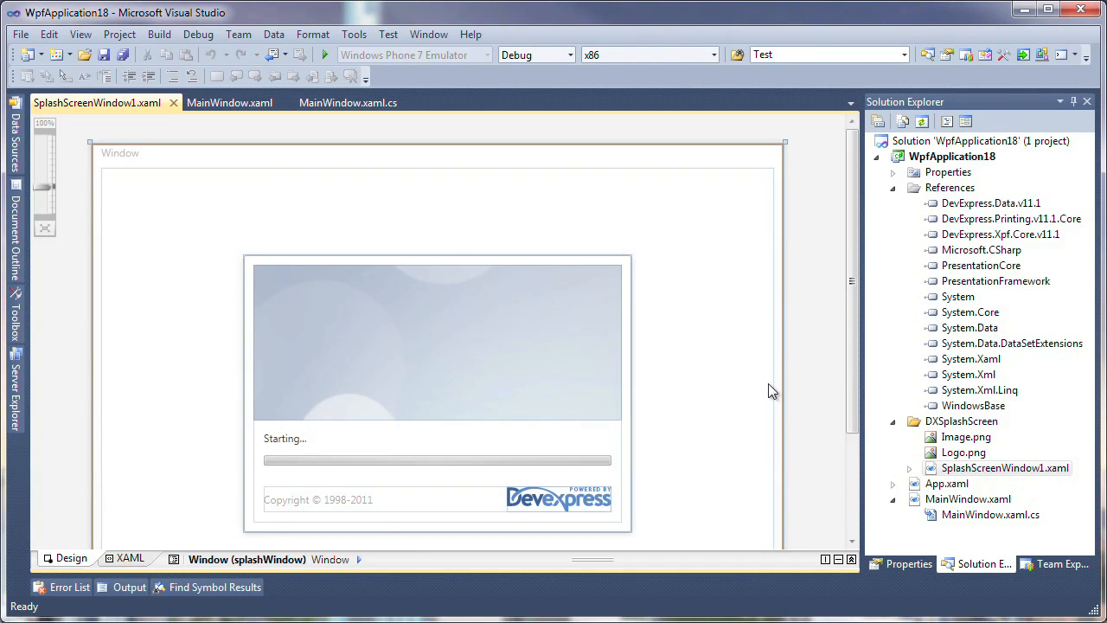
pyautogui.moveTo(547, 471)
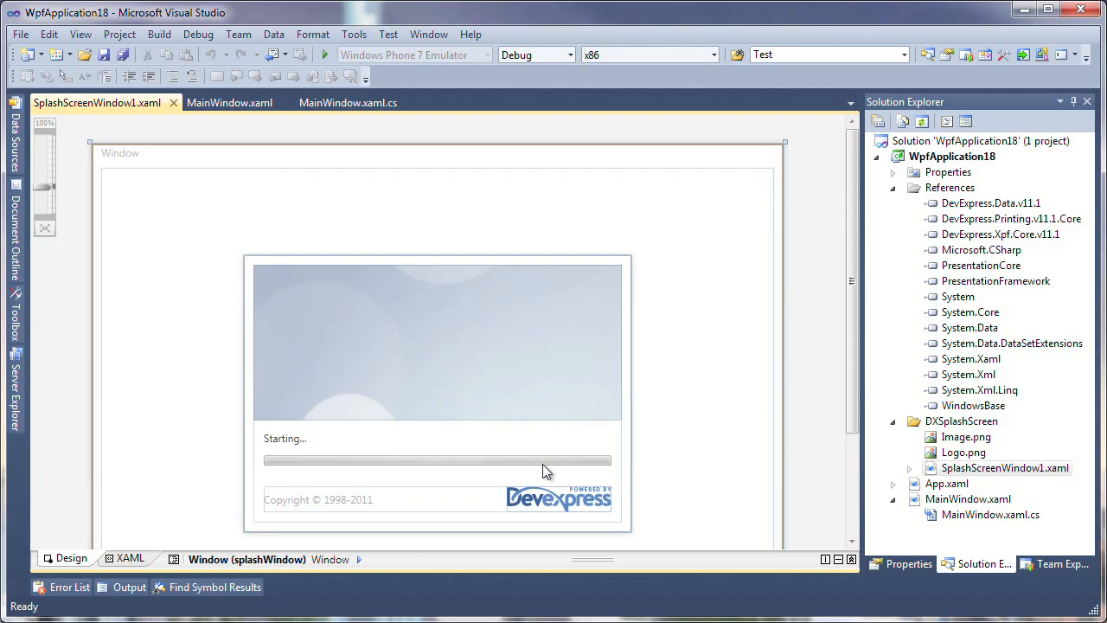
pyautogui.click(128, 559)
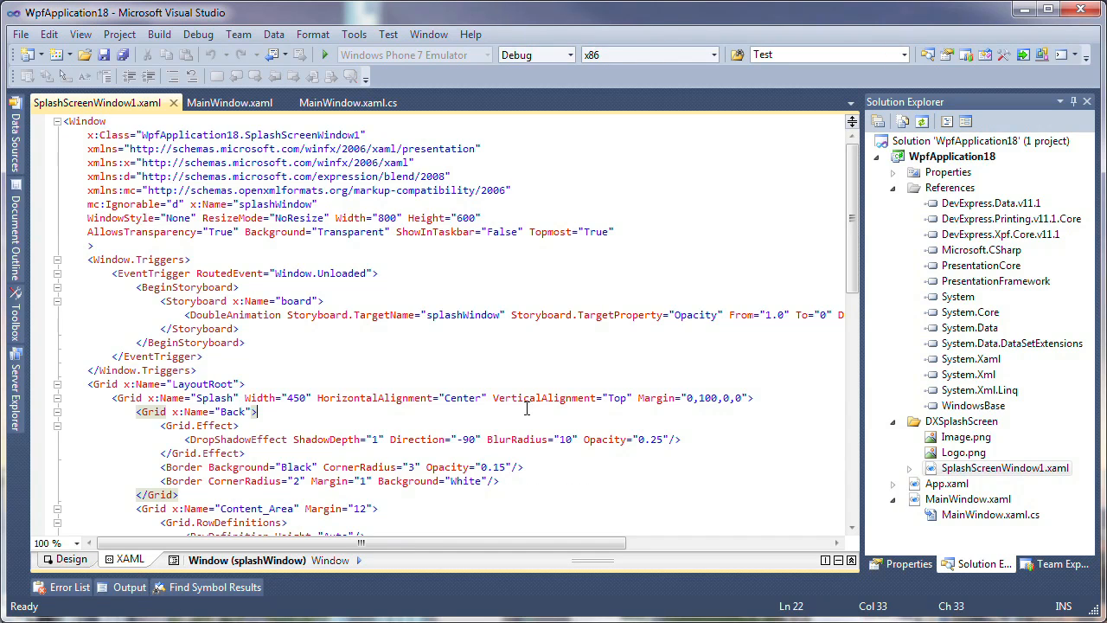
pyautogui.scroll(-3)
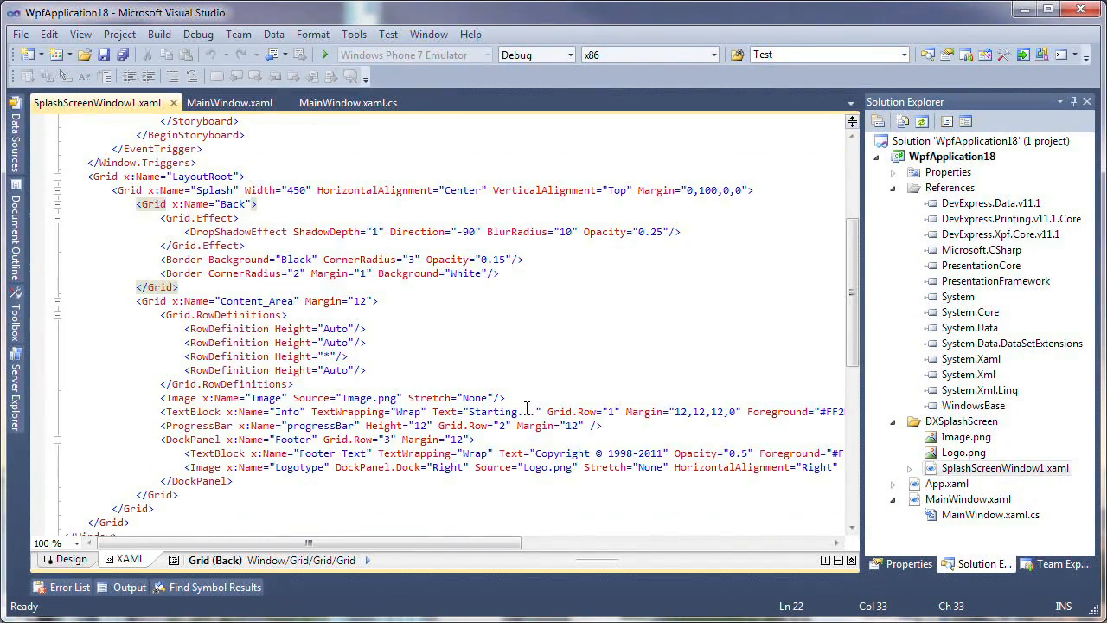
pyautogui.scroll(3)
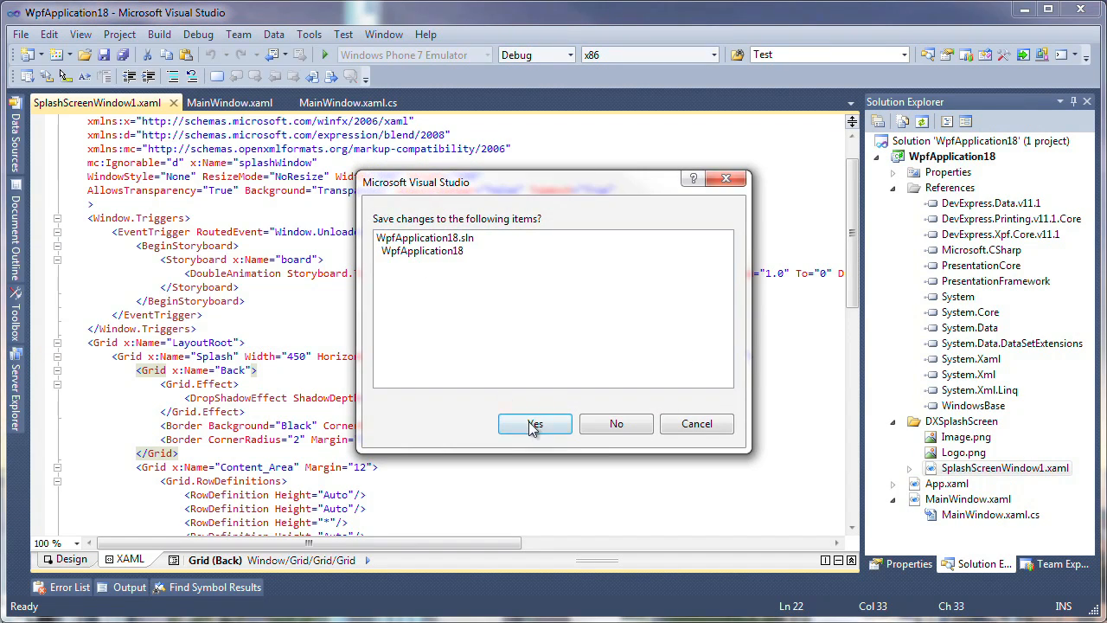
# Create Silverlight Application project SilverlightApplication21 hosted in a new SilverlightApplication21.Web site.
pyautogui.click(535, 424)
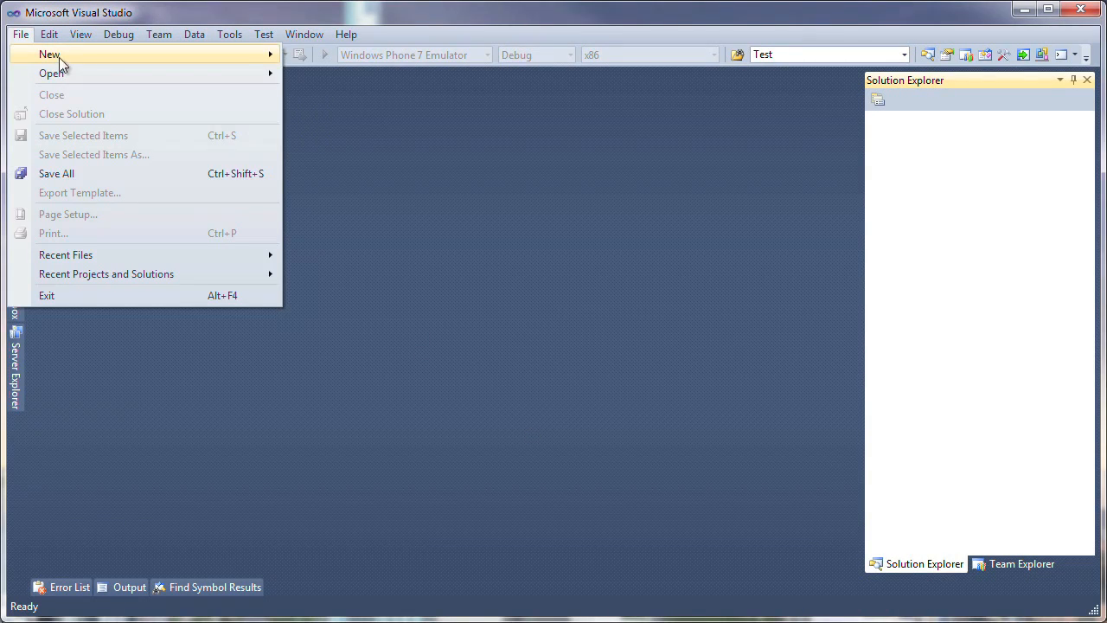
pyautogui.click(49, 53)
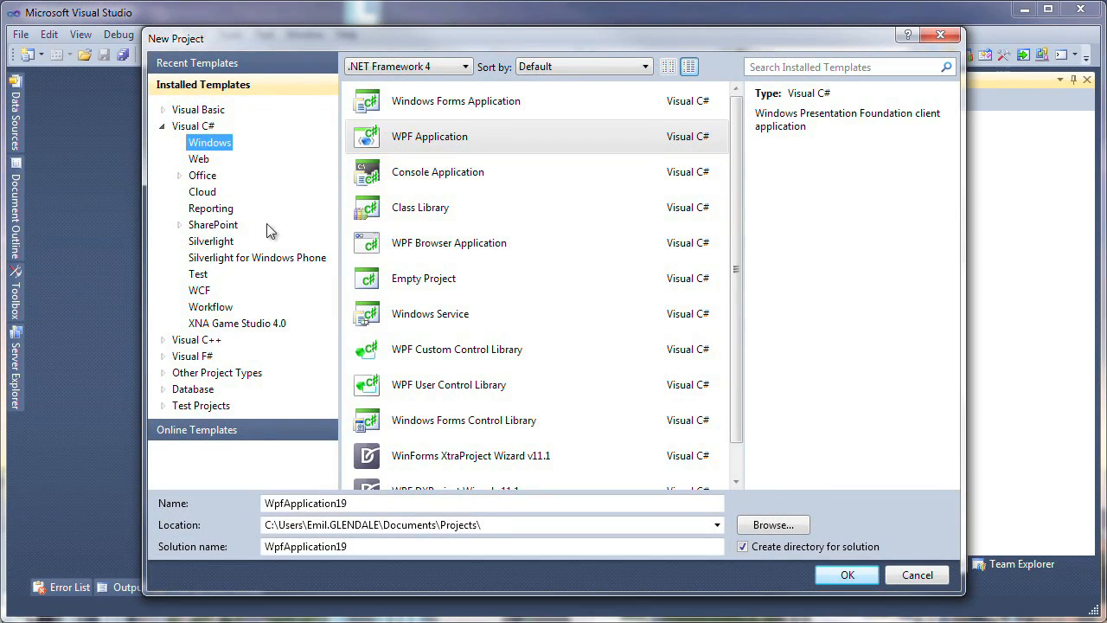
pyautogui.click(211, 240)
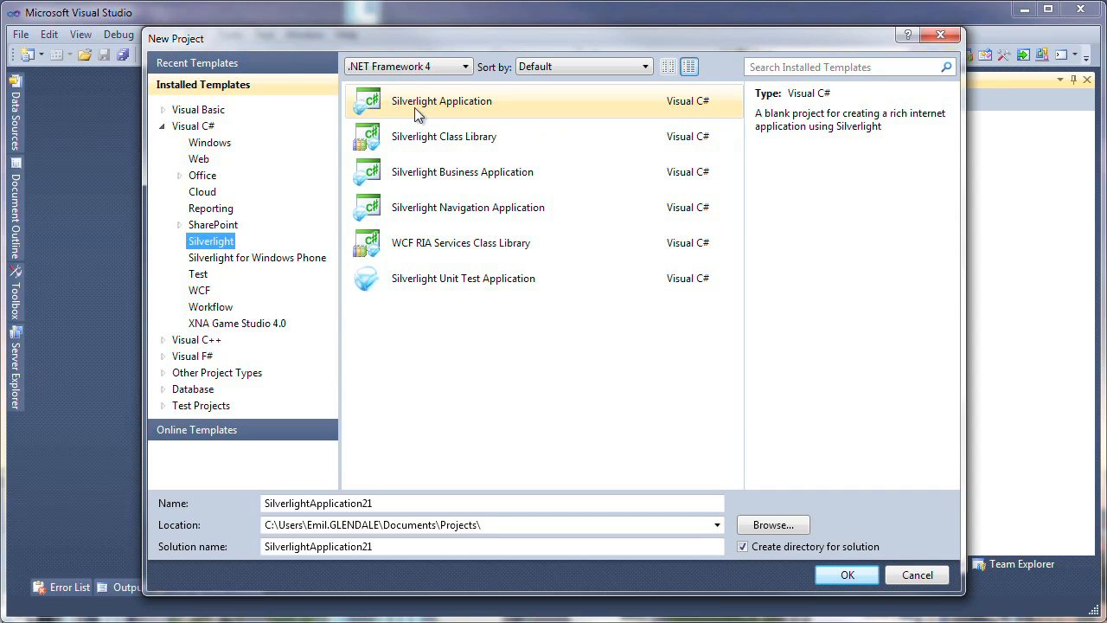
pyautogui.click(848, 574)
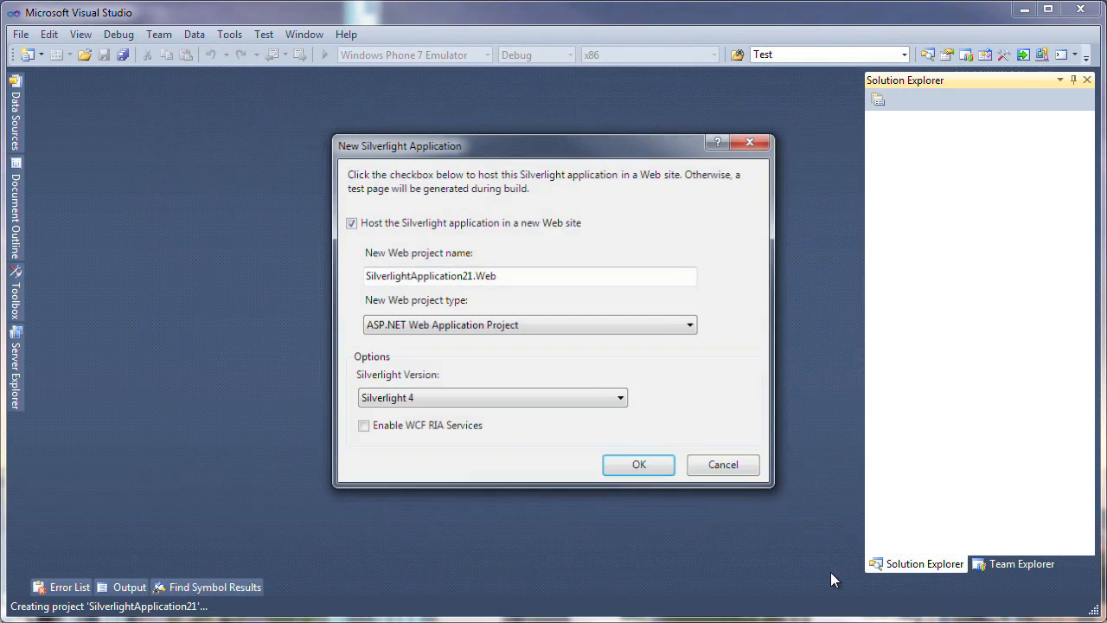
pyautogui.click(638, 464)
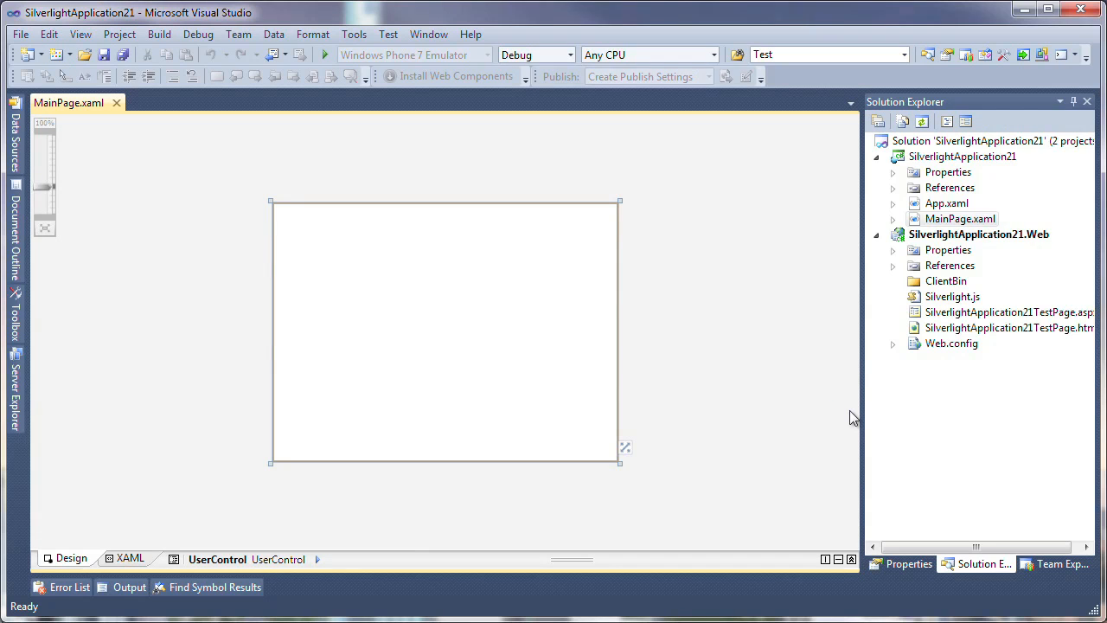
# Add a DXSplashScreen item to the SilverlightApplication21.Web project.
pyautogui.rightClick(979, 233)
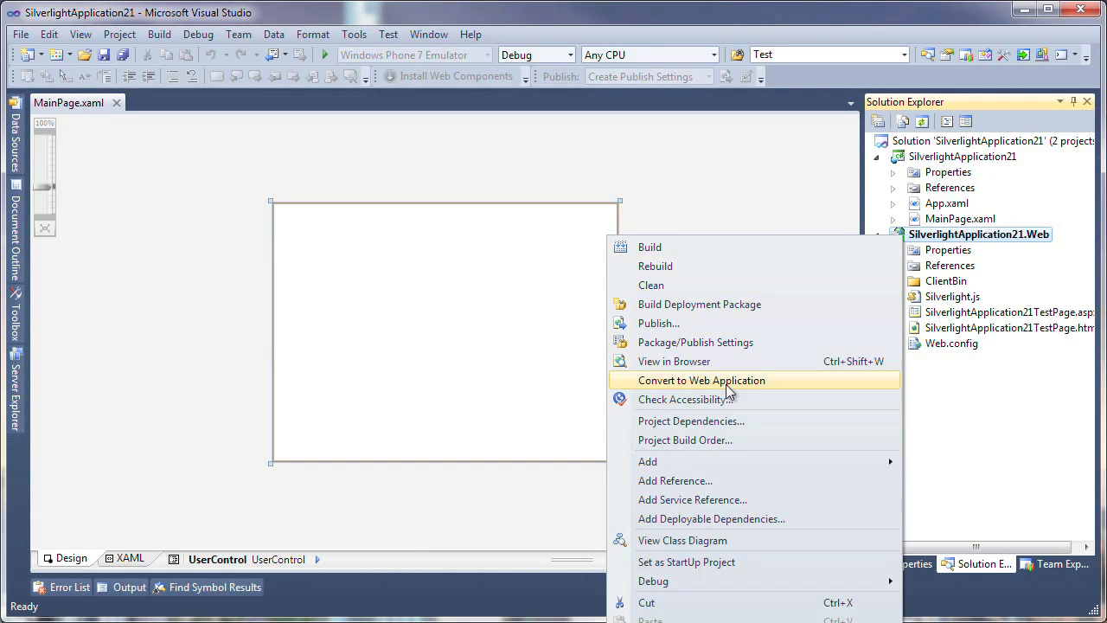
pyautogui.click(647, 460)
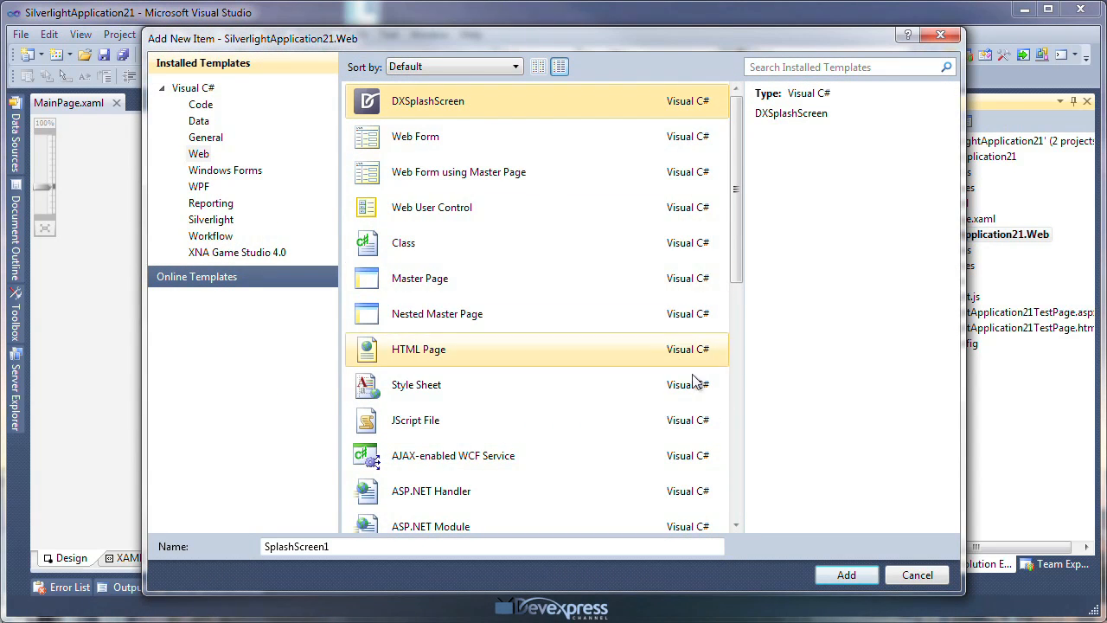
pyautogui.click(846, 575)
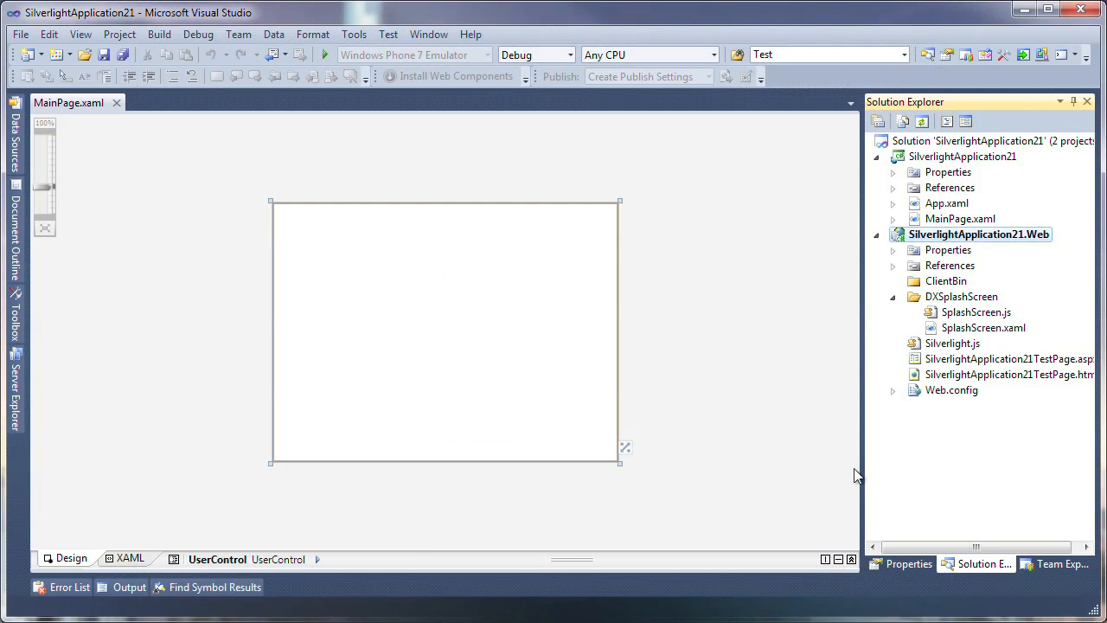
# Review SplashScreen.xaml's markup, then open the ASPX test page referencing splashscreen.js.
pyautogui.doubleClick(982, 326)
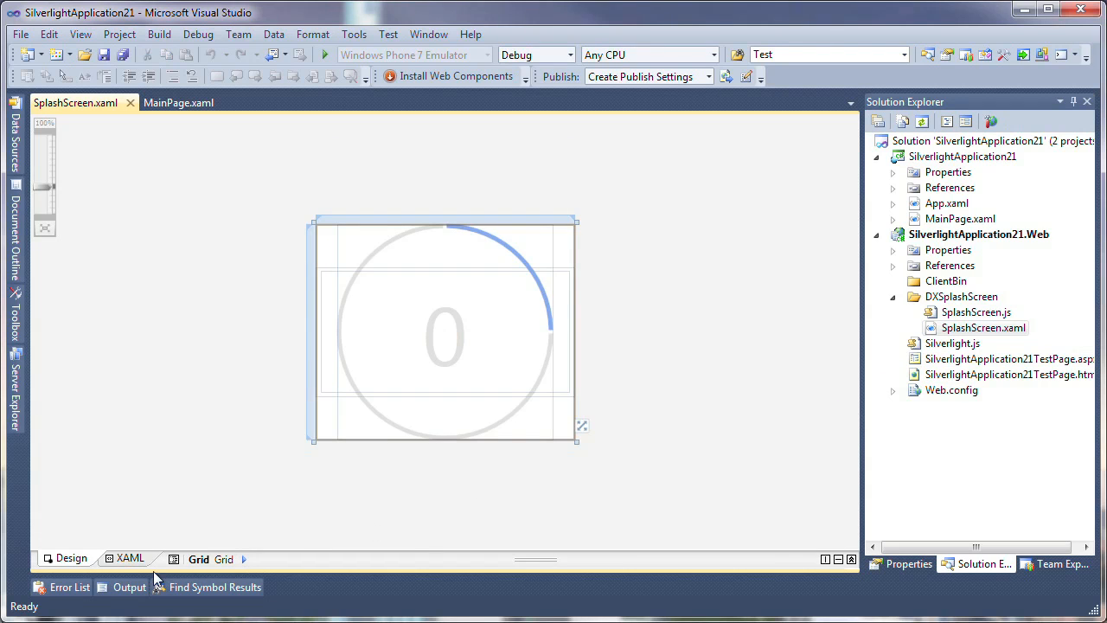
pyautogui.click(130, 557)
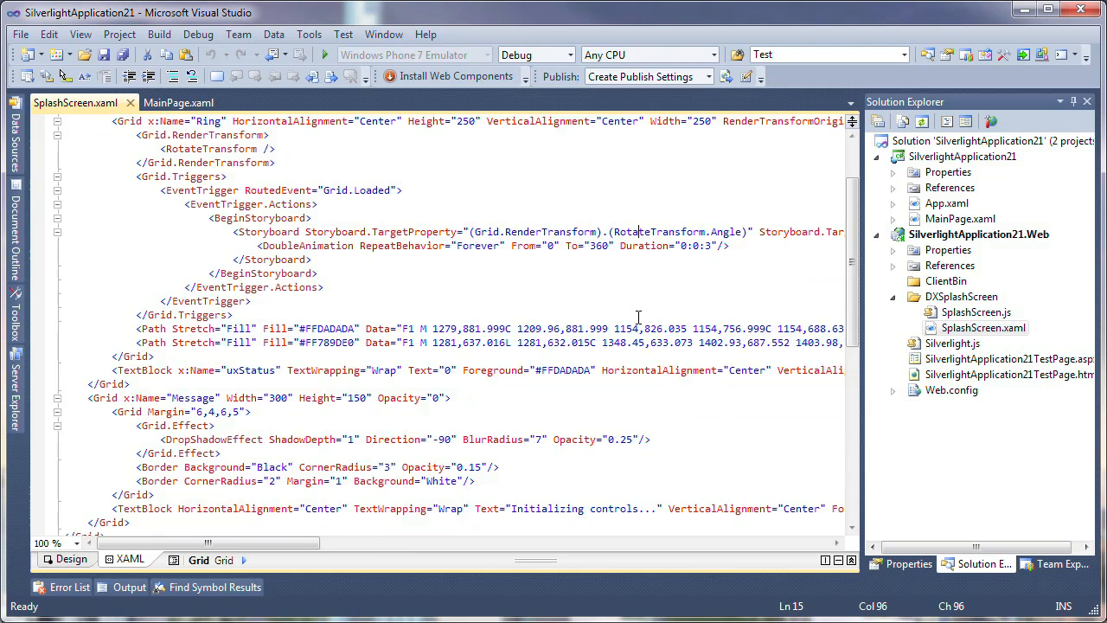
pyautogui.scroll(3)
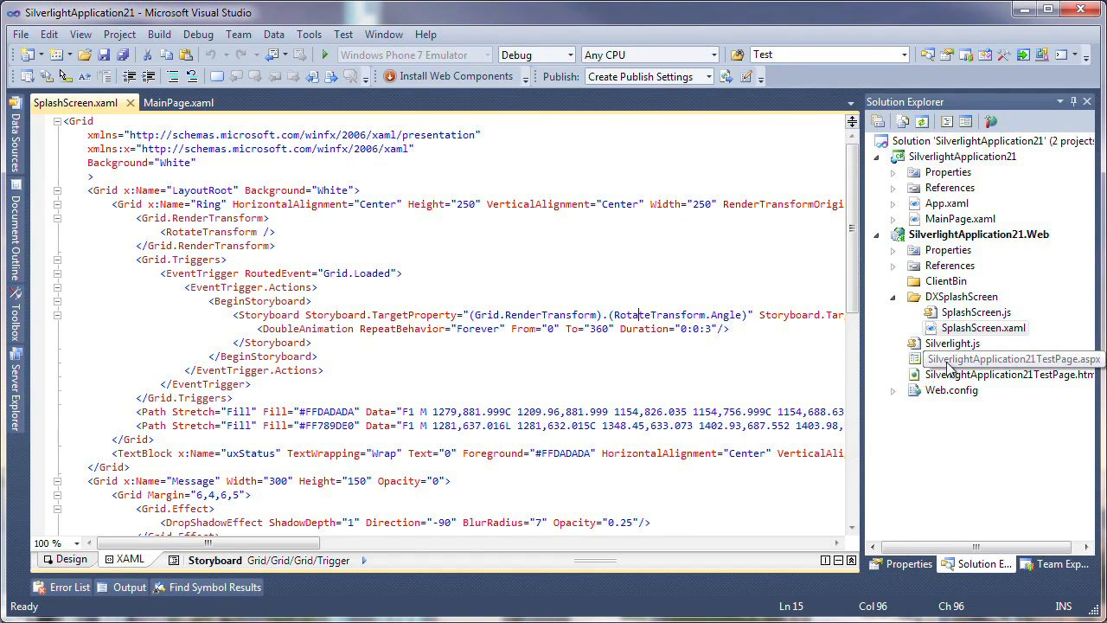
pyautogui.doubleClick(1010, 358)
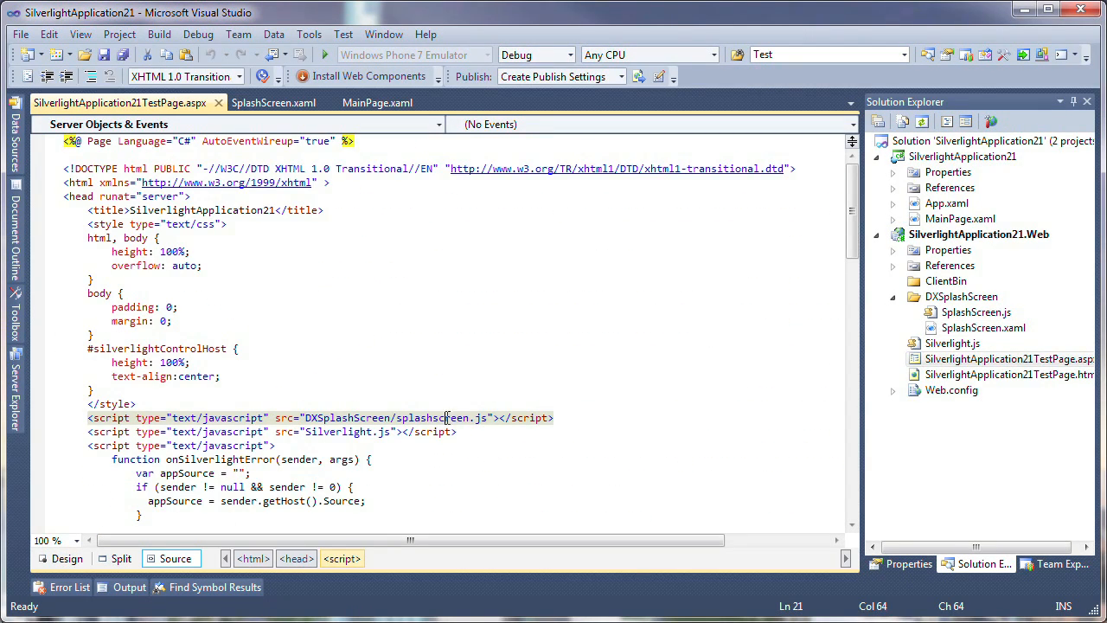
# Open SilverlightApplication21TestPage.html and highlight its DXSplashScreen/splashscreen.js script reference.
pyautogui.doubleClick(1010, 374)
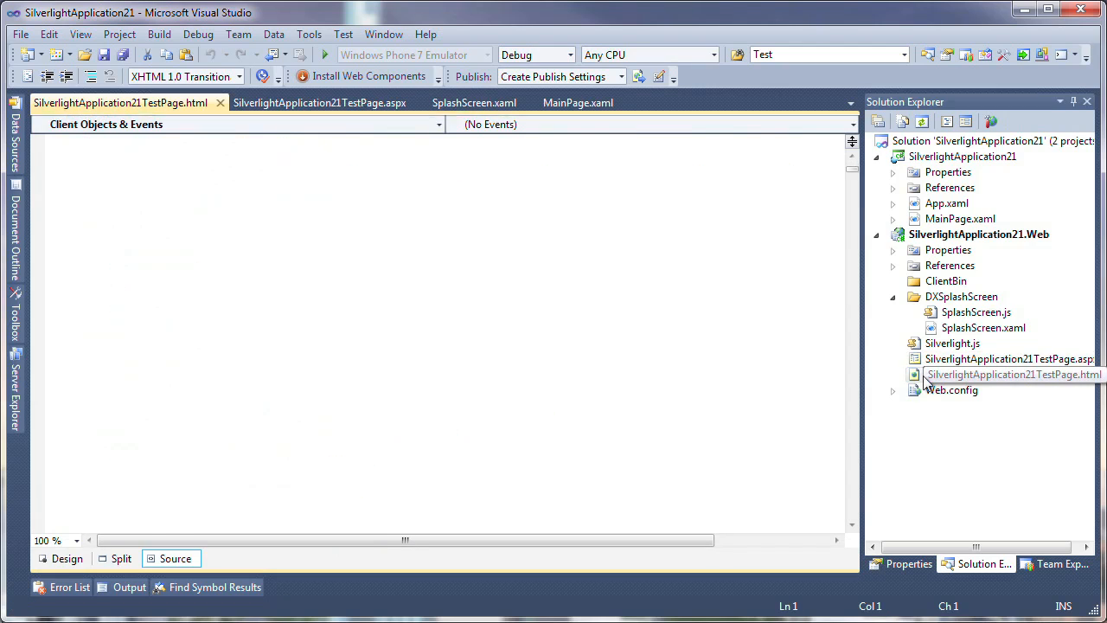
pyautogui.click(176, 557)
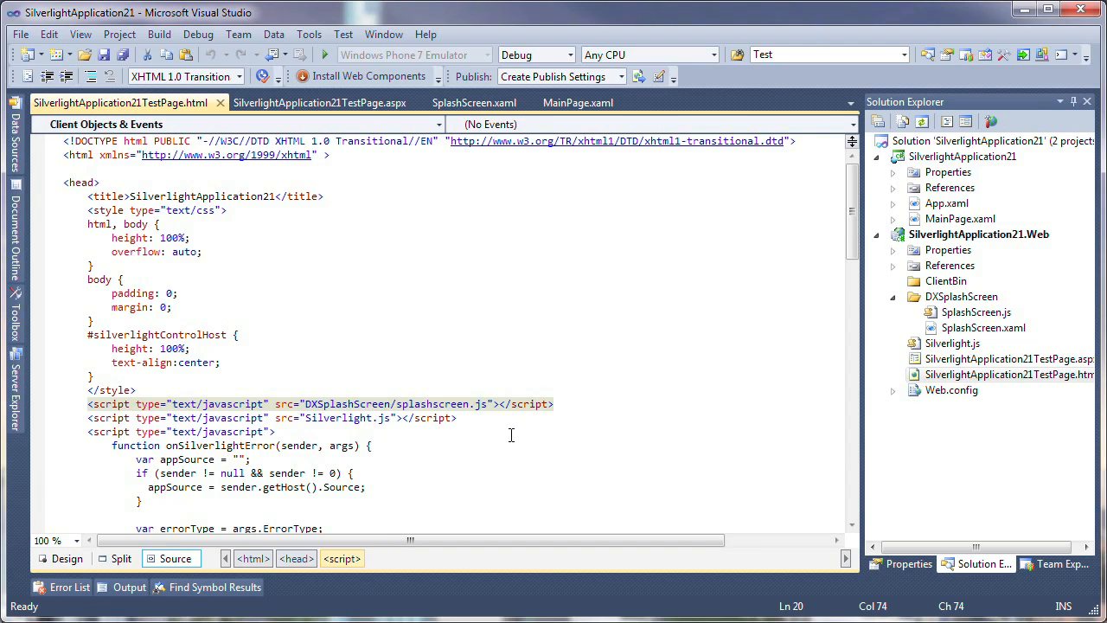